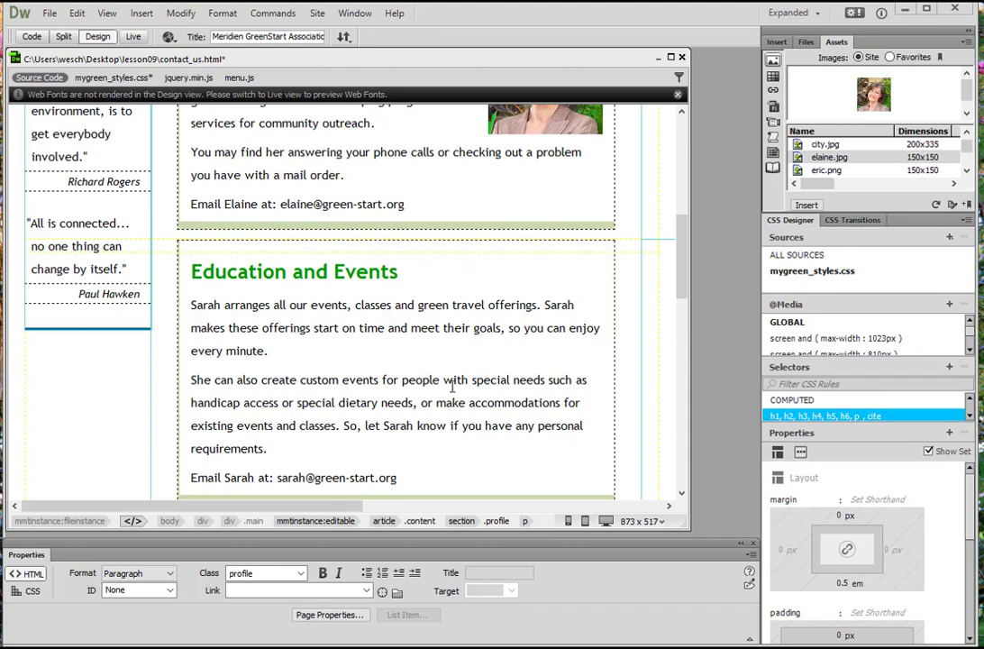
pyautogui.moveTo(98, 36)
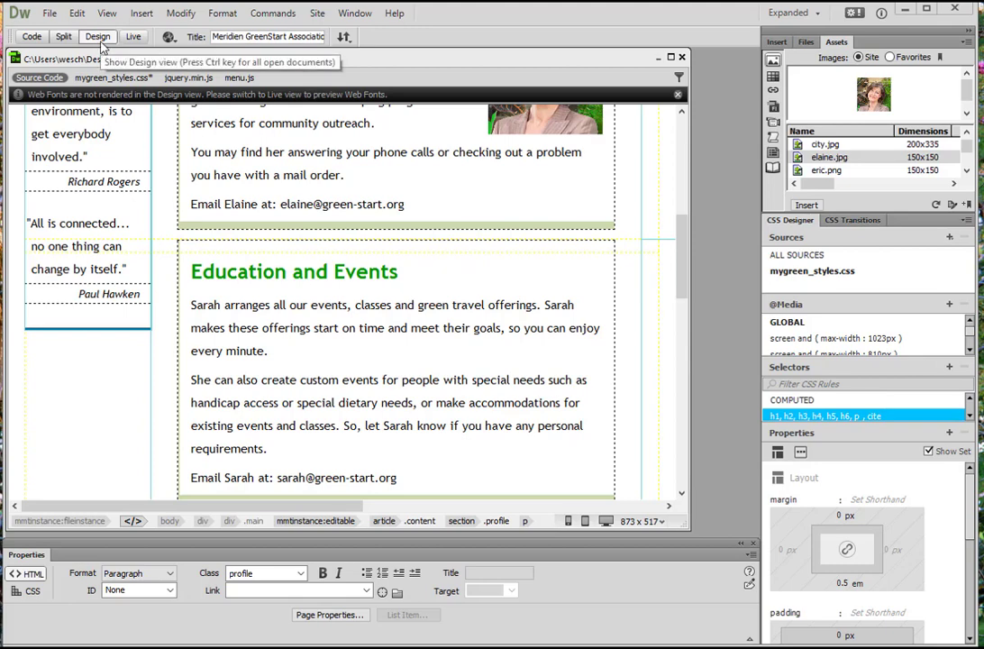
# Show the contact page in Design view and bring up the Insert panel of page elements.
pyautogui.click(191, 305)
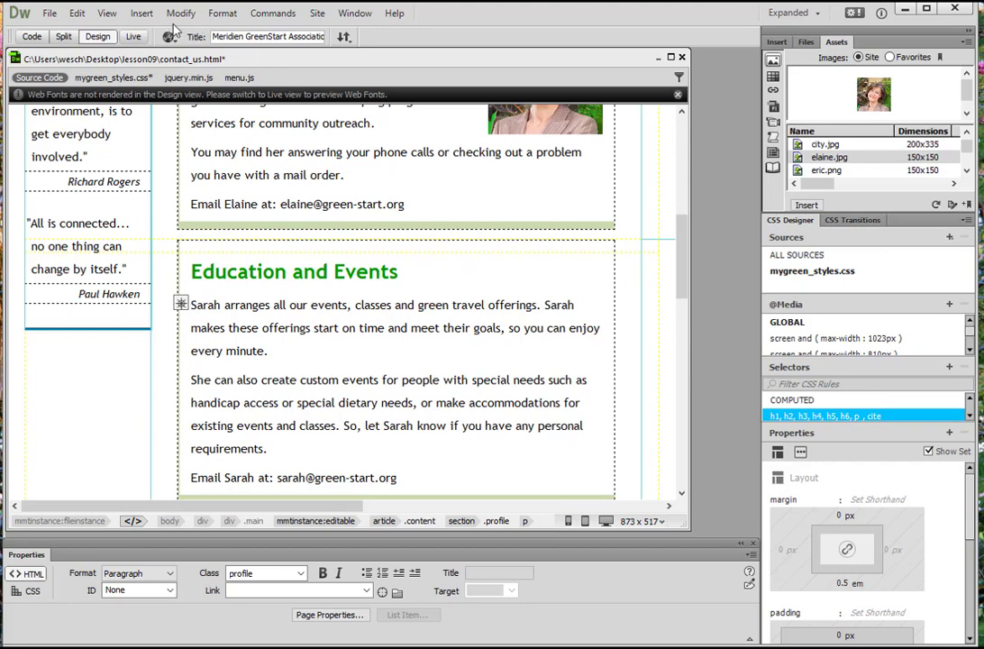
pyautogui.click(353, 13)
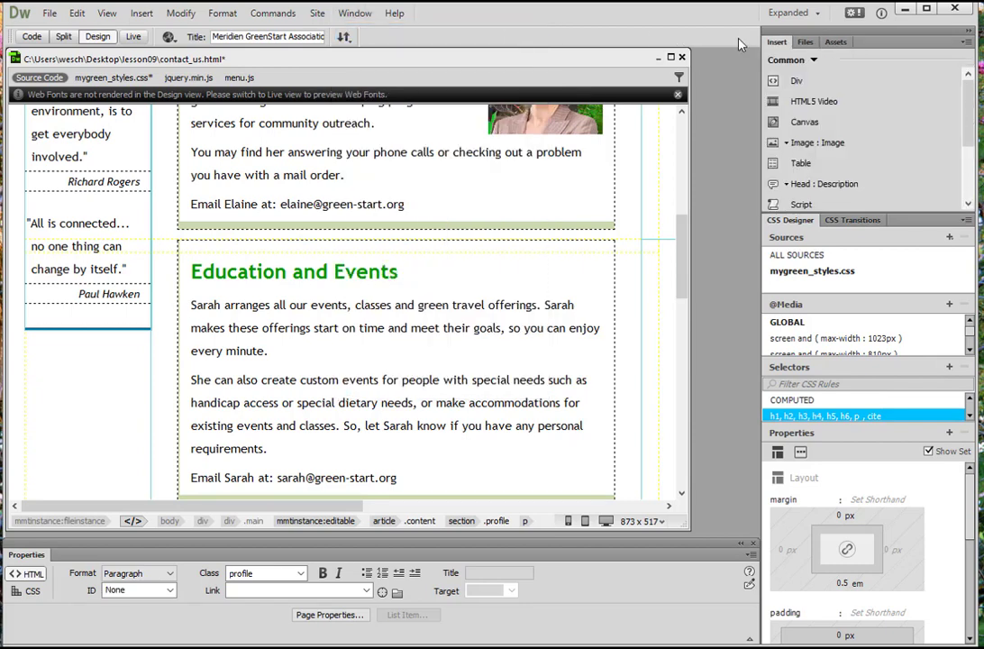
pyautogui.moveTo(845, 142)
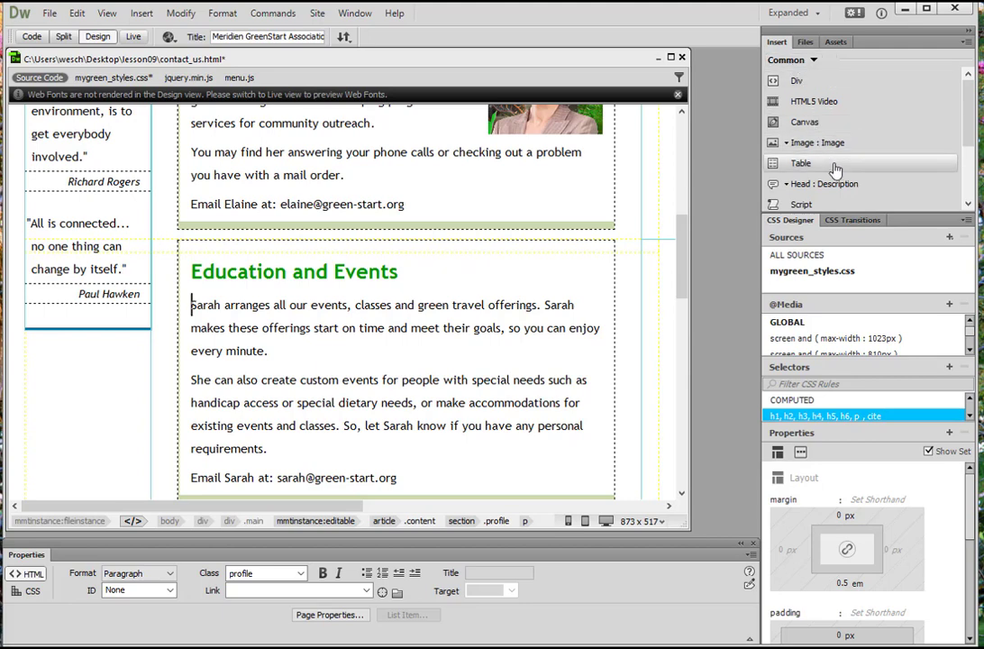
pyautogui.moveTo(815, 143)
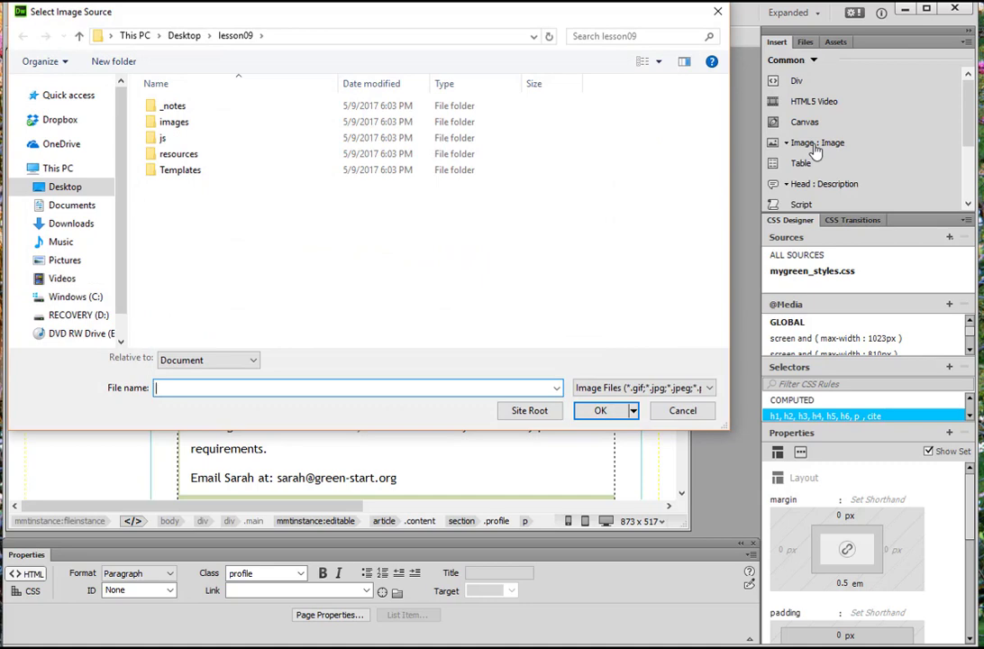
# Browse into the lesson09 images folder in the Select Image Source chooser.
pyautogui.click(173, 123)
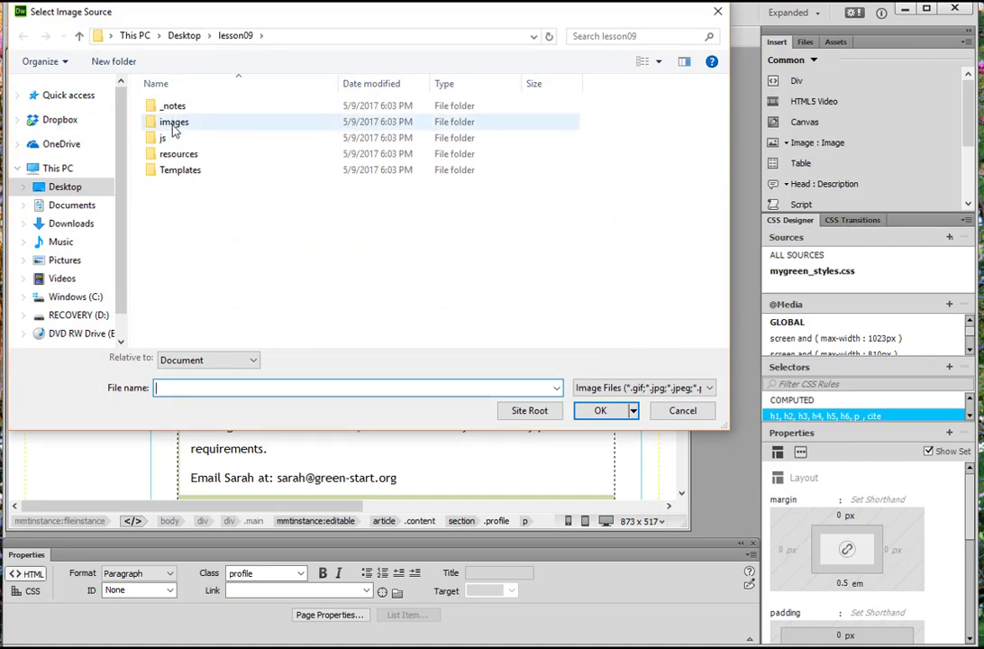
pyautogui.click(173, 122)
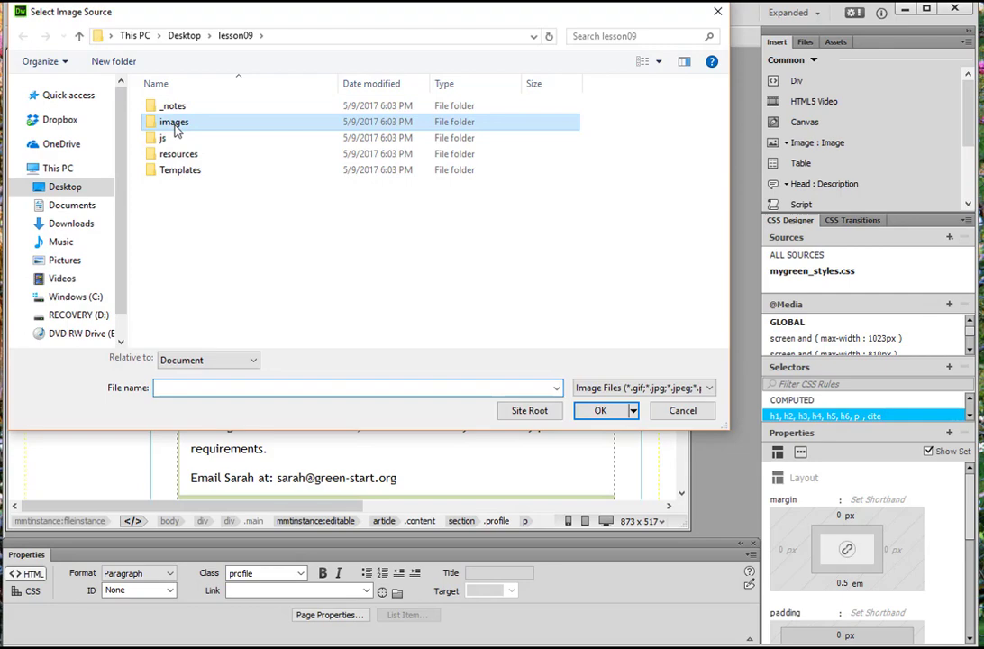
pyautogui.doubleClick(173, 122)
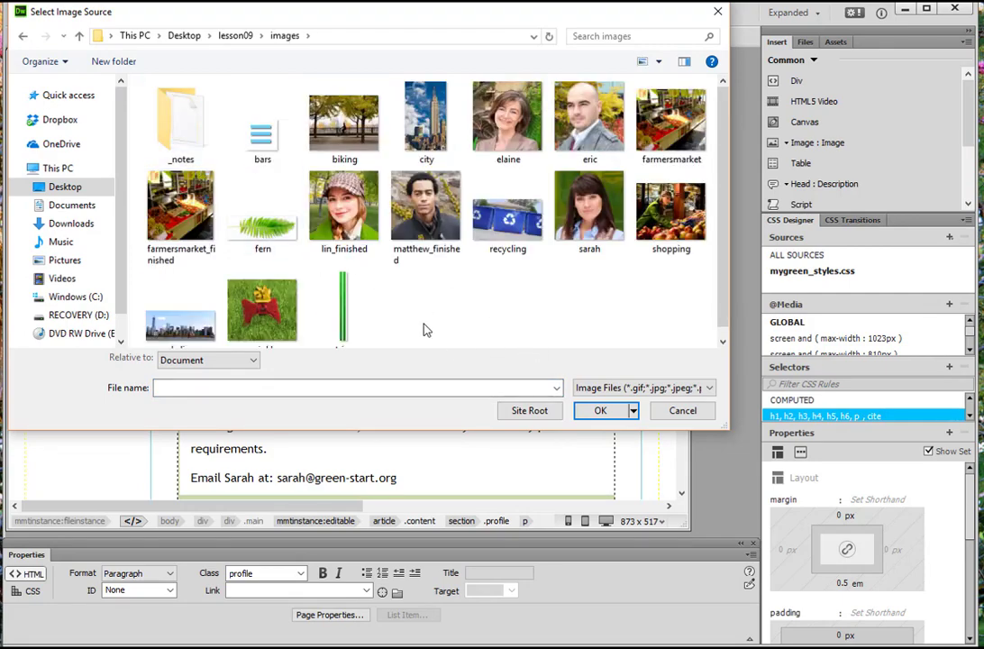
pyautogui.moveTo(417, 295)
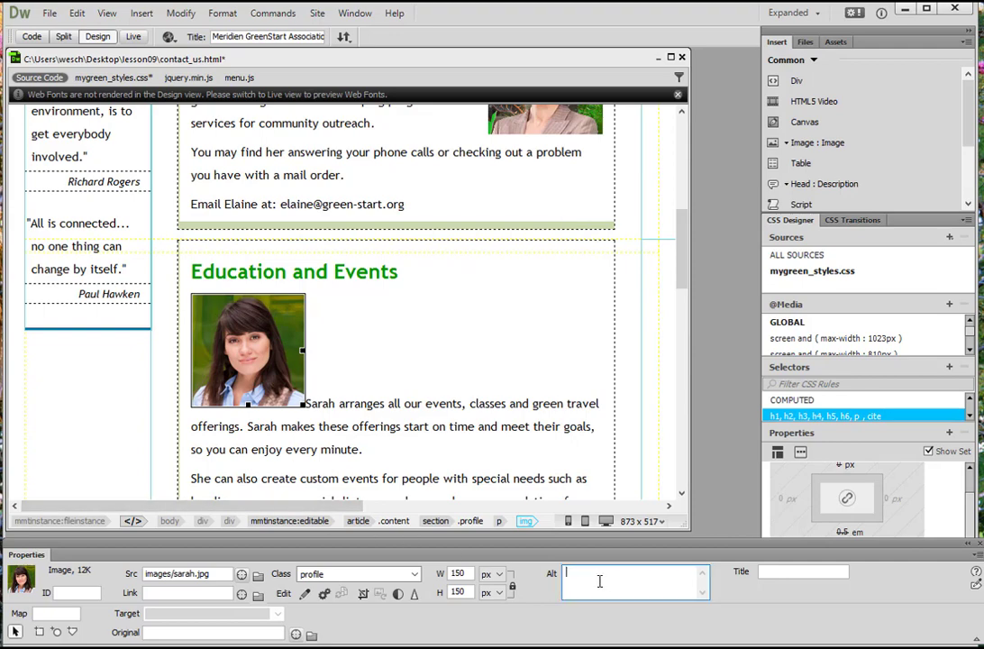
# Enter alt text 'Sarah, GreenStart Events Coordinator' for the inserted photo.
pyautogui.write('Sarah, G')
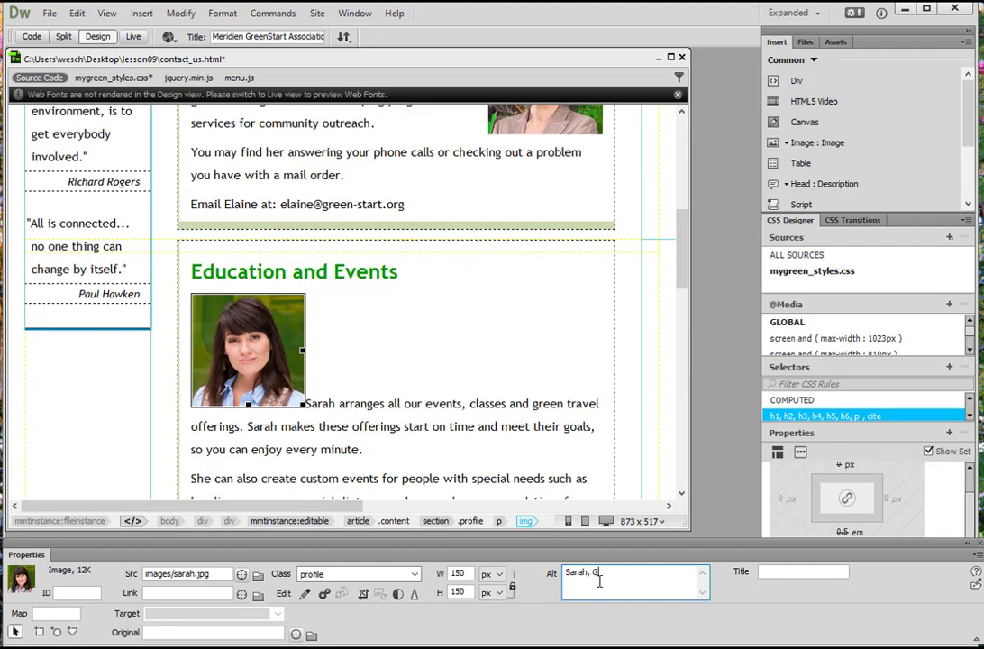
pyautogui.write('reenStart Events Coordinator')
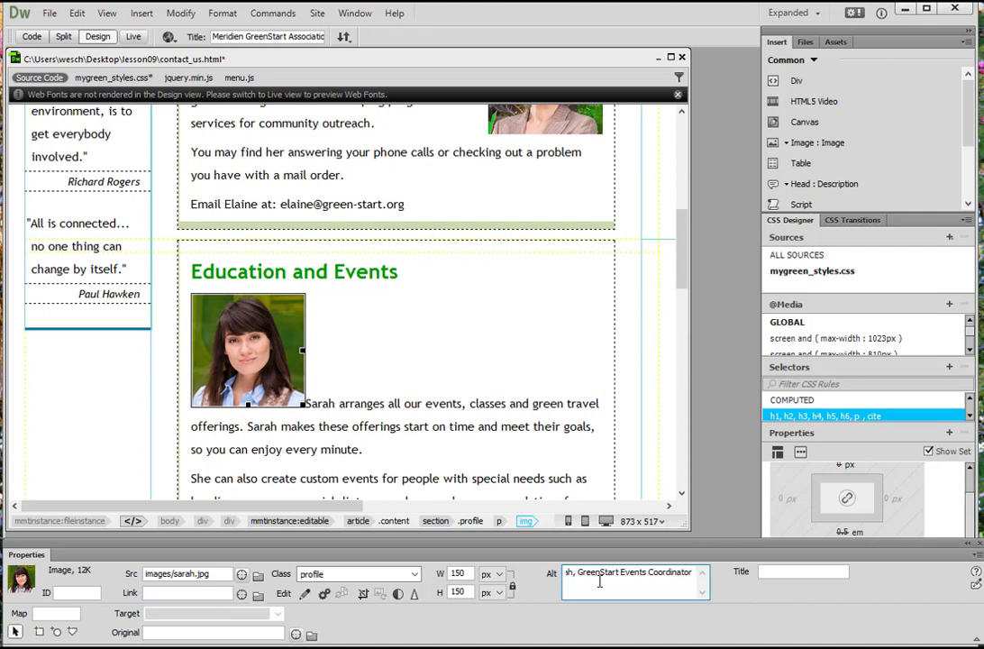
pyautogui.moveTo(566, 606)
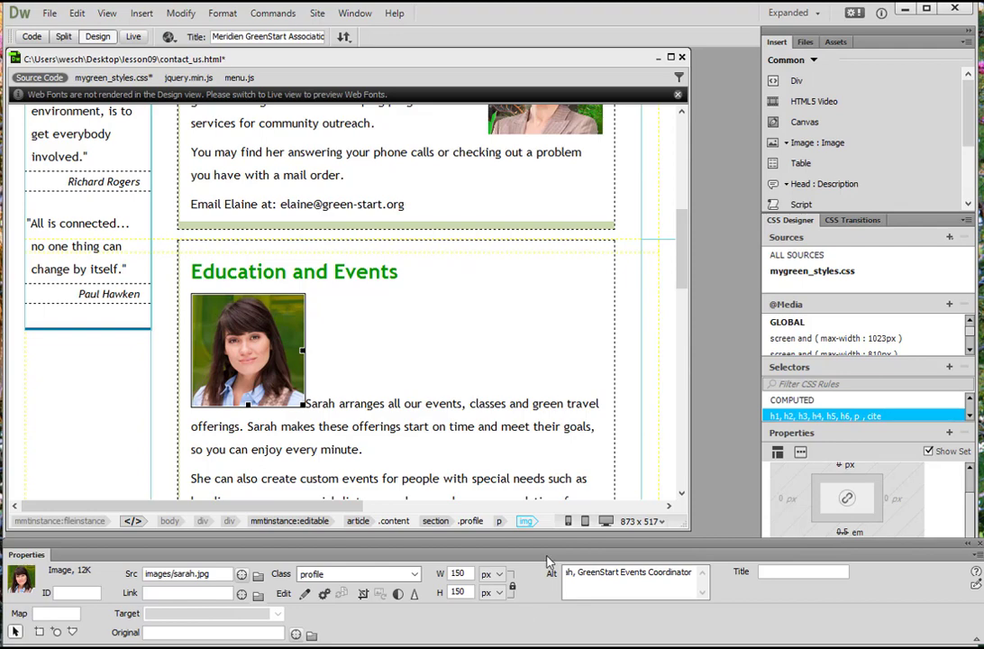
pyautogui.moveTo(519, 550)
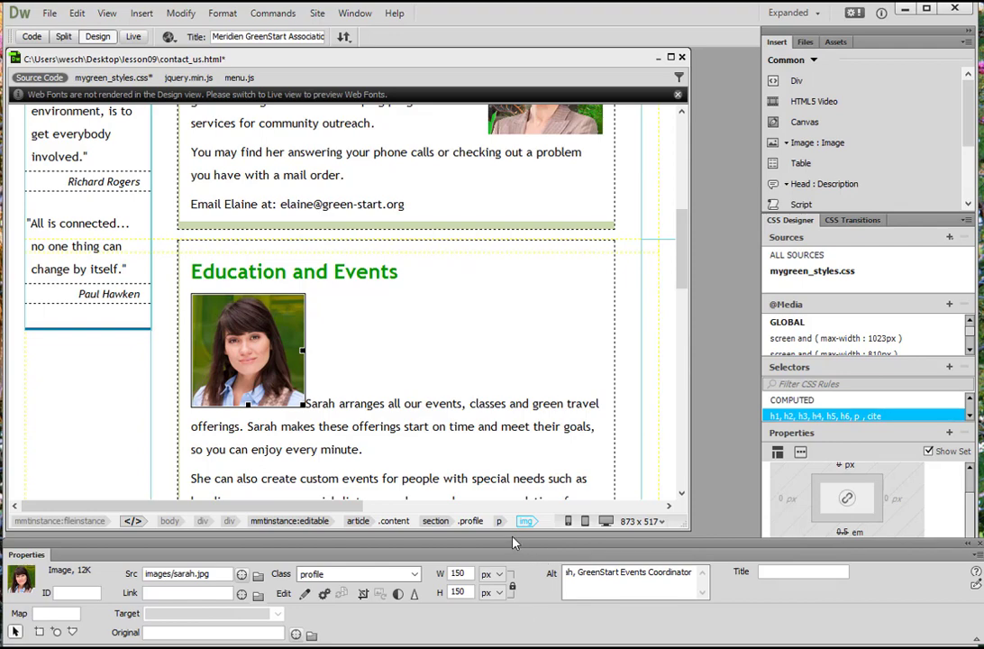
# Add a new .flt_lft selector to the site stylesheet under the global media scope.
pyautogui.click(811, 270)
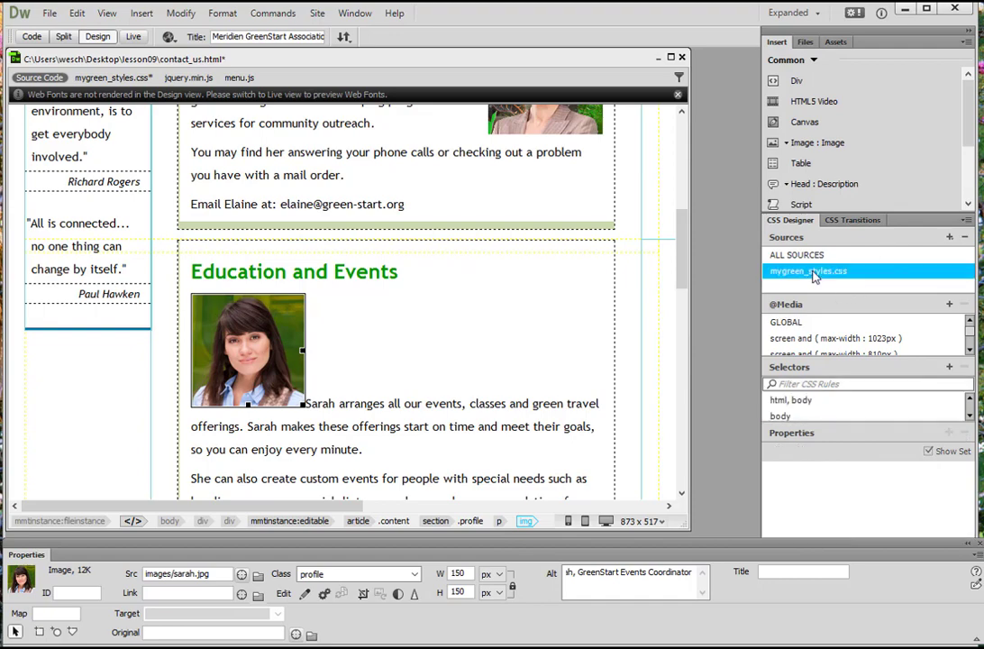
pyautogui.click(867, 383)
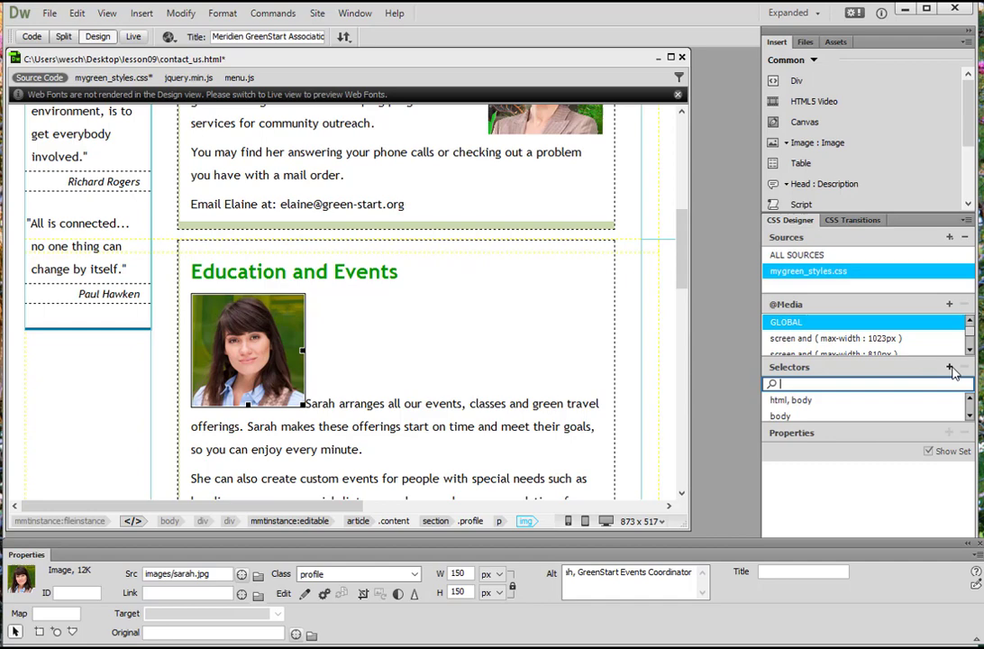
pyautogui.click(949, 368)
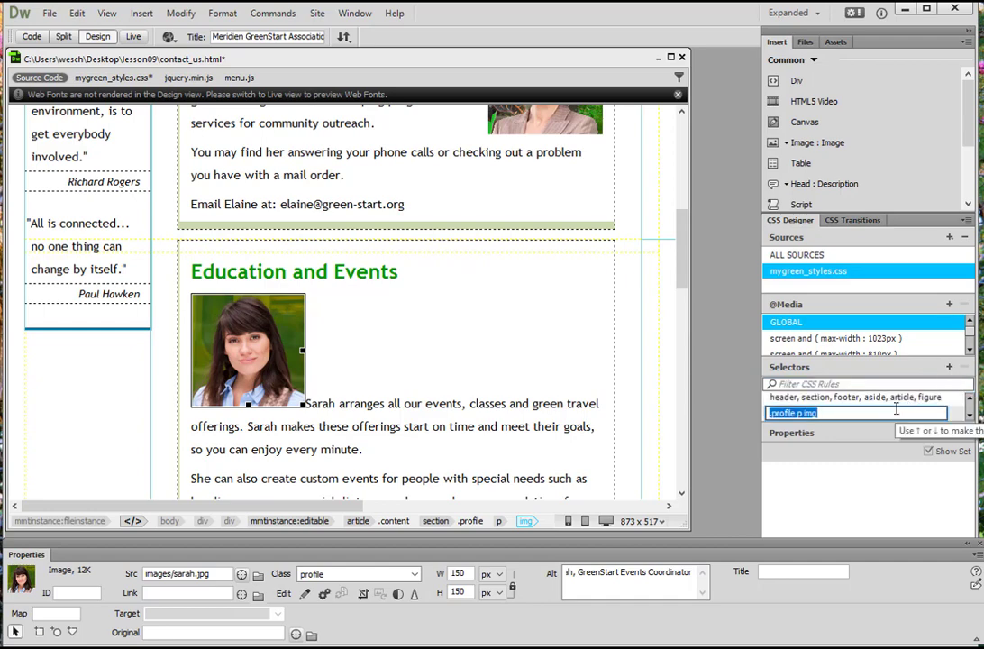
pyautogui.write('.flt_lft')
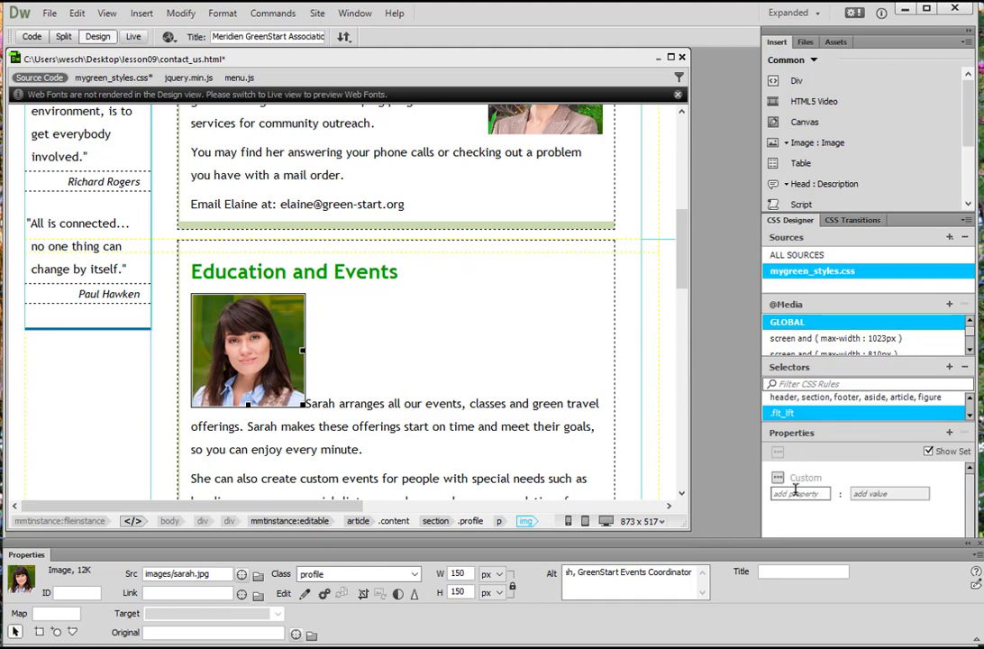
# Give the .flt_lft rule float: left and margin-right: 10px.
pyautogui.click(800, 494)
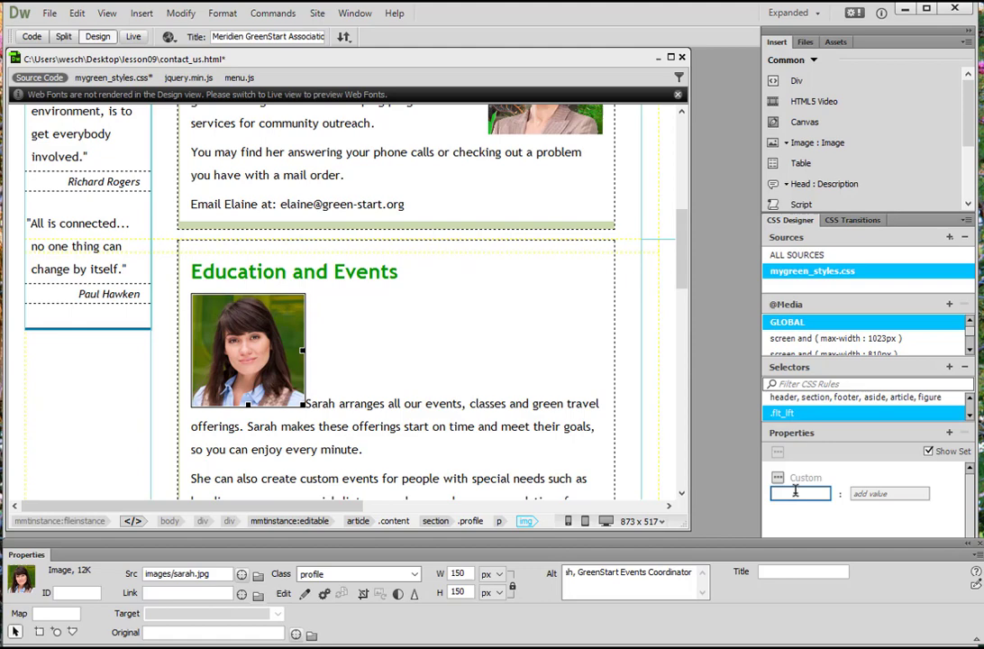
pyautogui.write('float')
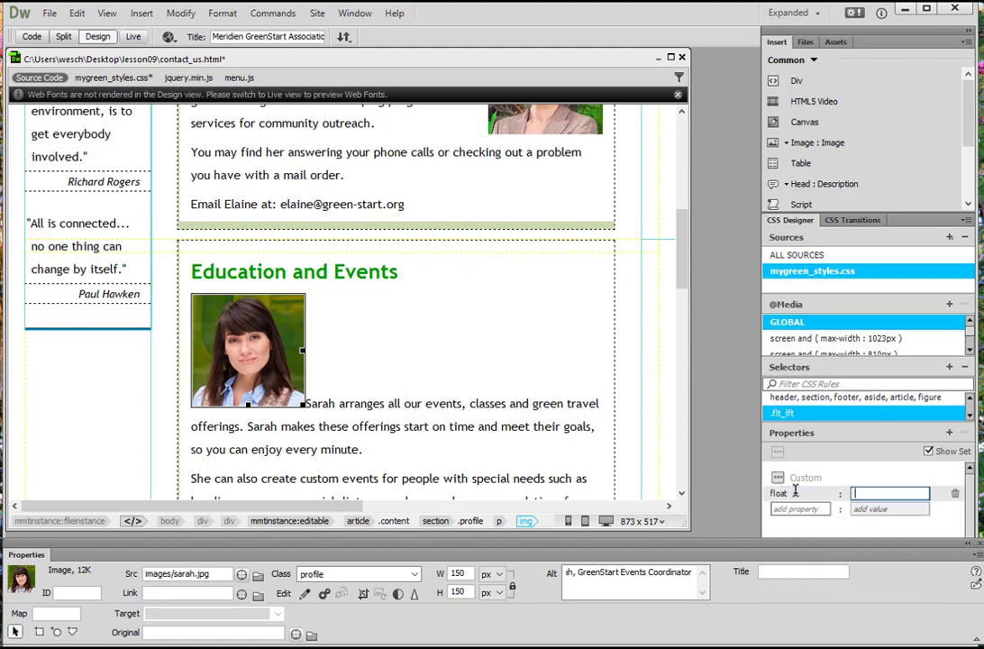
pyautogui.write('left')
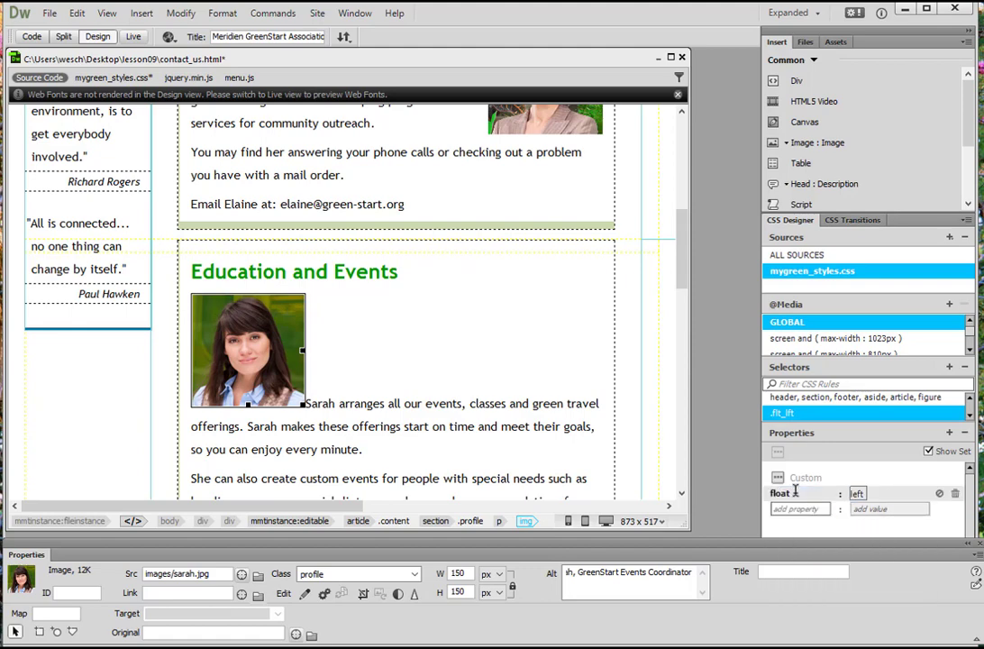
pyautogui.click(801, 509)
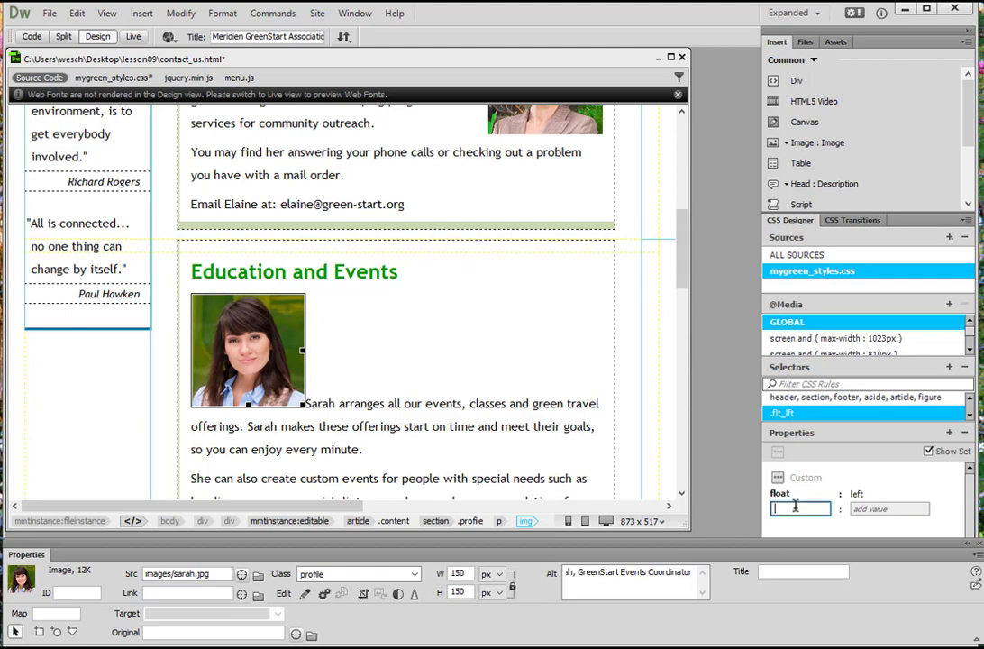
pyautogui.write('margin-right')
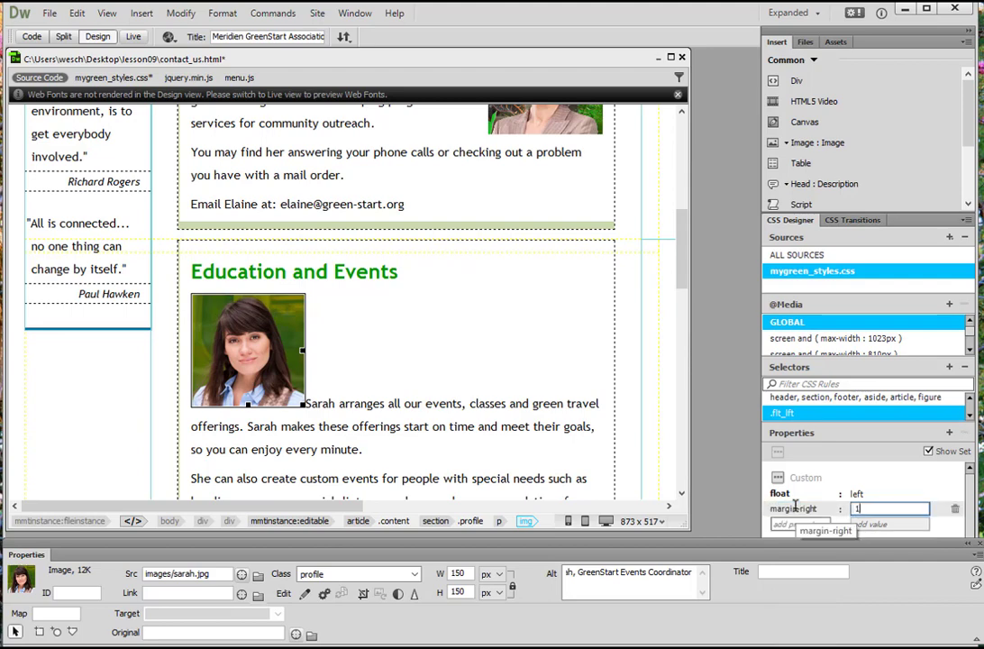
pyautogui.write('10px')
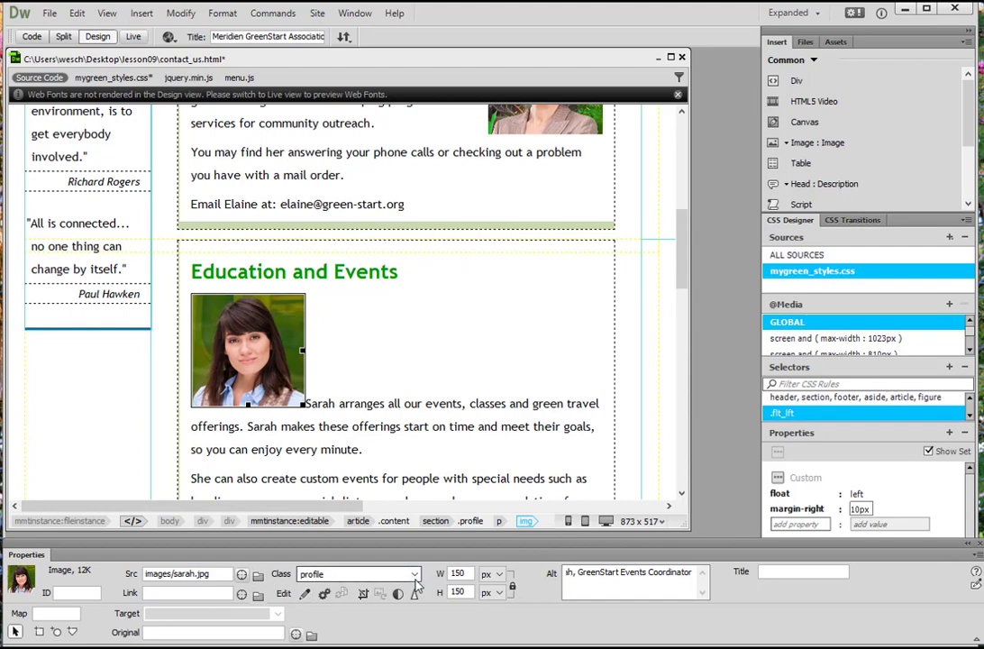
# Apply the flt_lft class to Sarah's photo so the paragraph text wraps beside it.
pyautogui.click(408, 573)
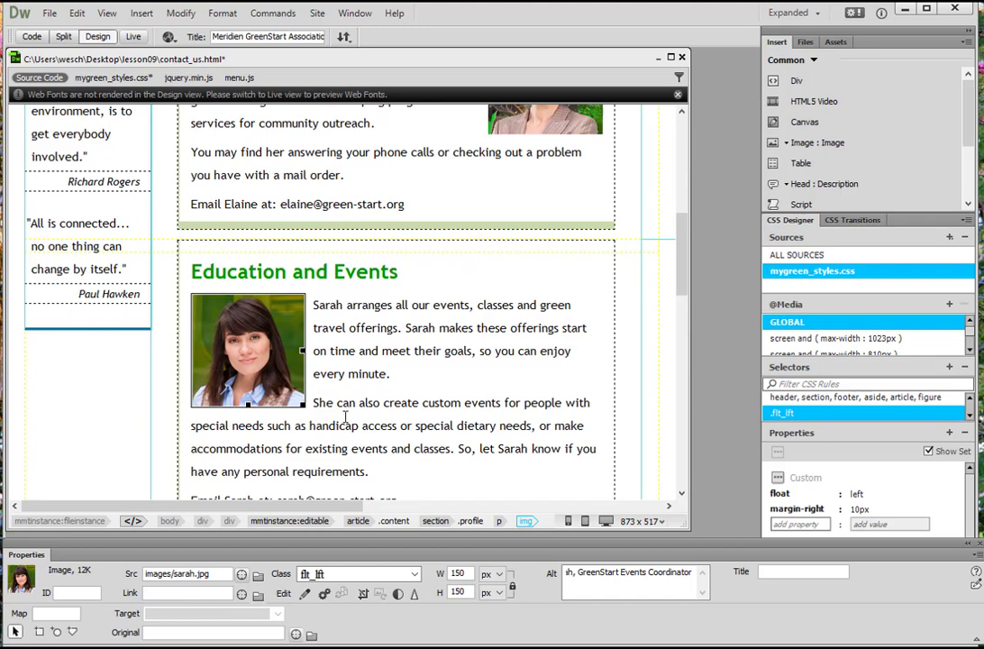
pyautogui.scroll(-3)
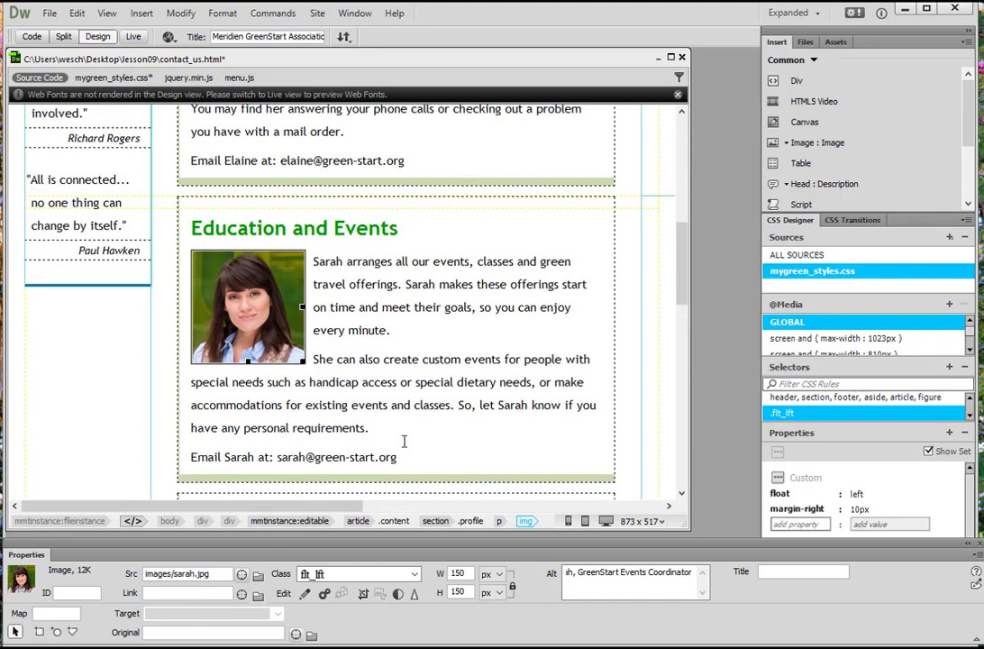
pyautogui.click(50, 12)
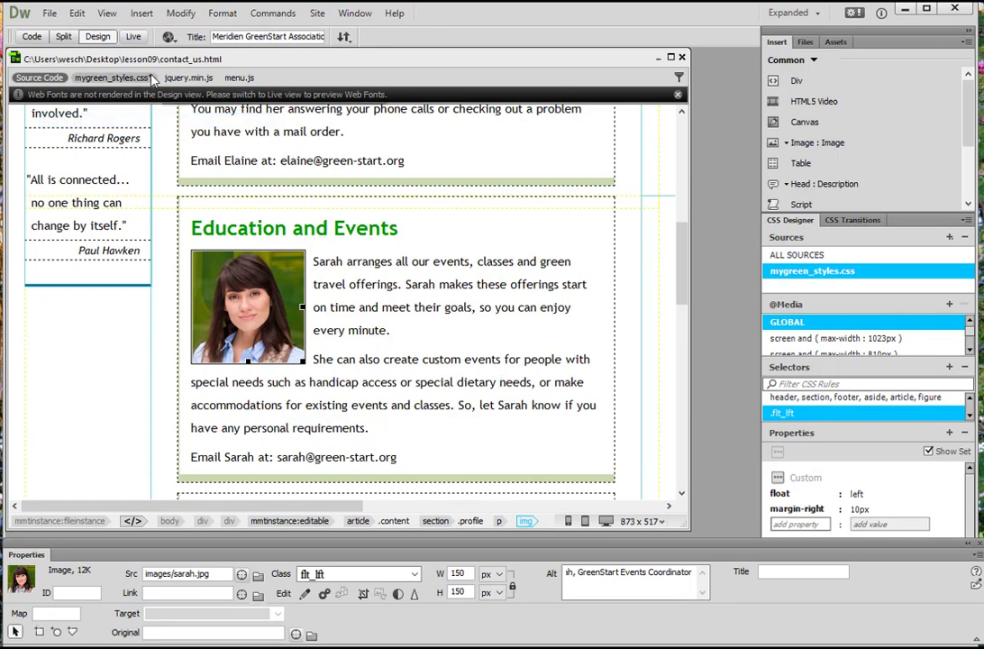
pyautogui.moveTo(112, 77)
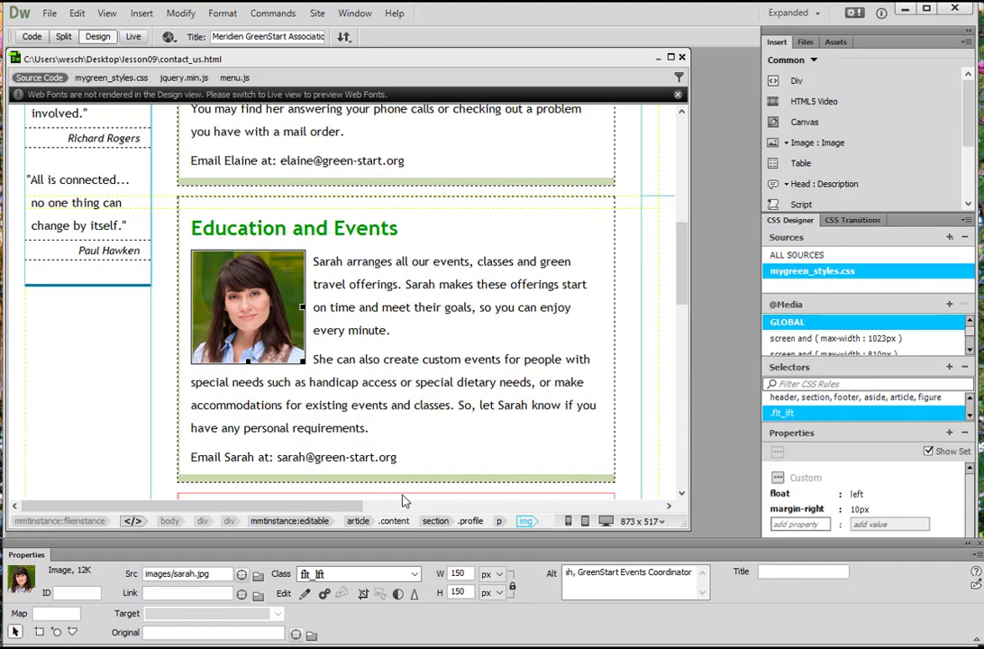
# Start inserting an image before 'Eric is our transportation expert' in the Transportation Analysis paragraph.
pyautogui.scroll(-3)
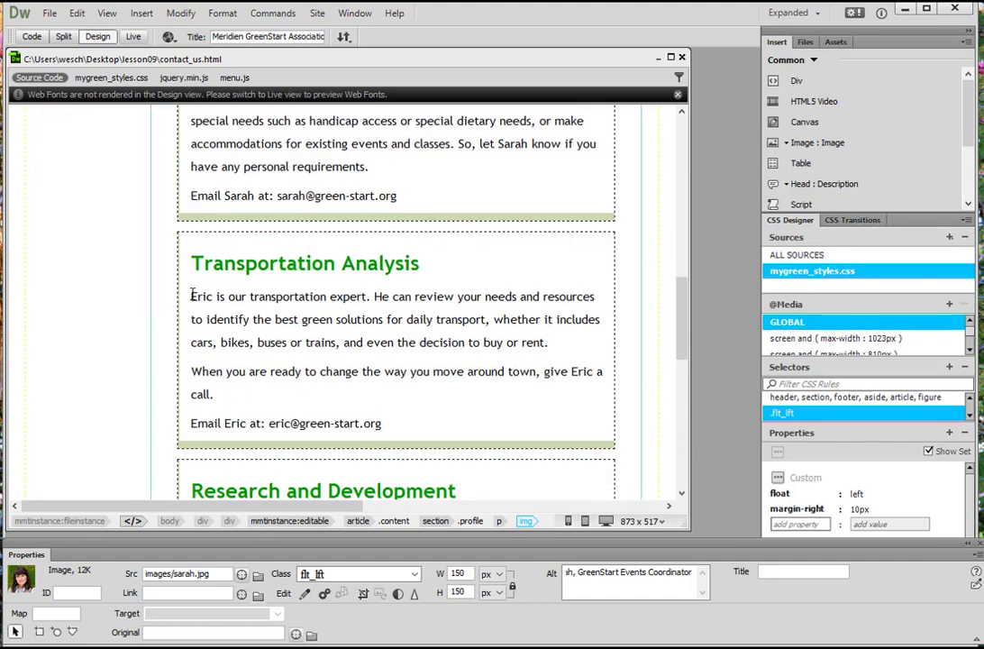
pyautogui.click(233, 350)
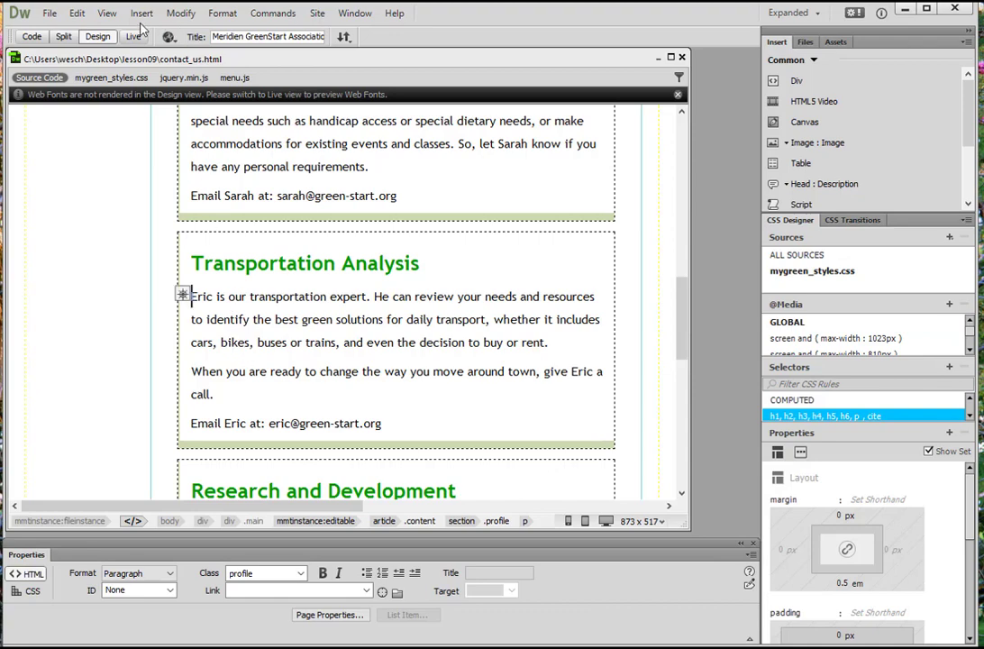
pyautogui.click(141, 13)
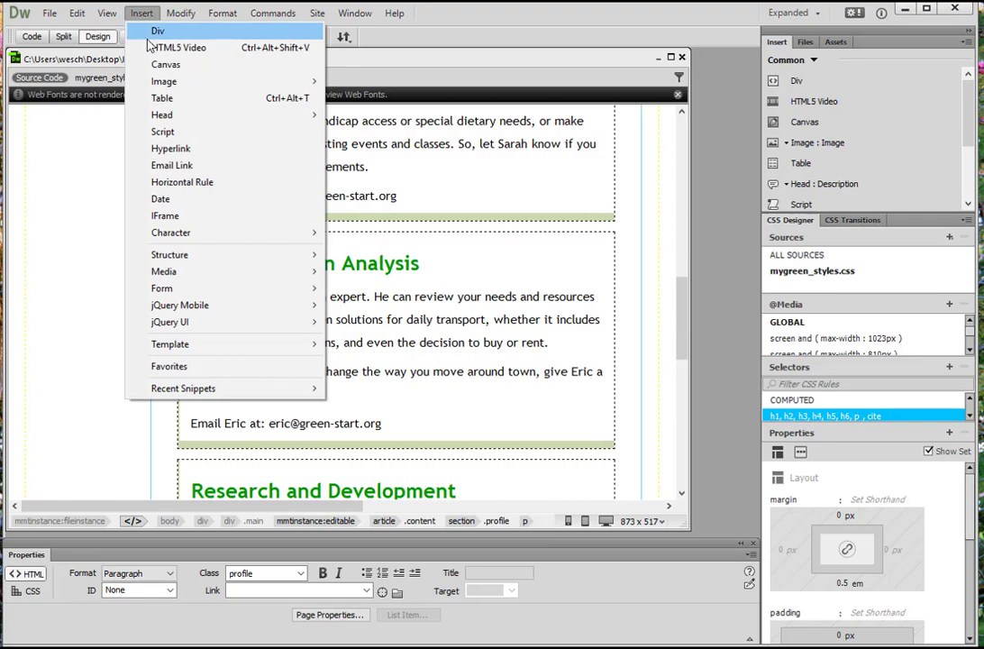
pyautogui.moveTo(162, 81)
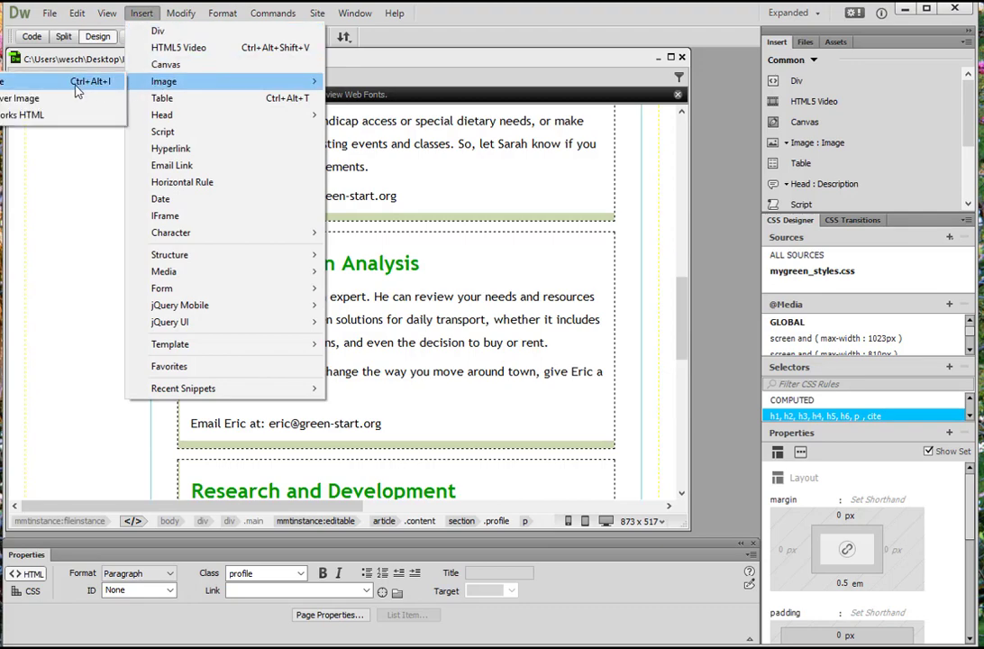
pyautogui.click(162, 81)
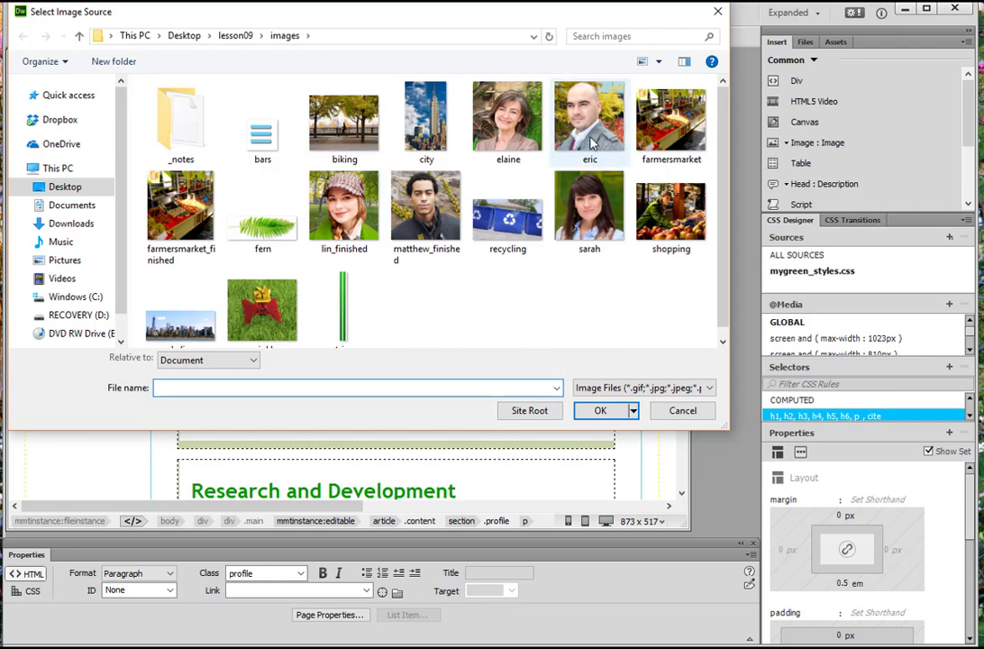
# Choose eric.png as the source and select the newly inserted photo.
pyautogui.click(601, 411)
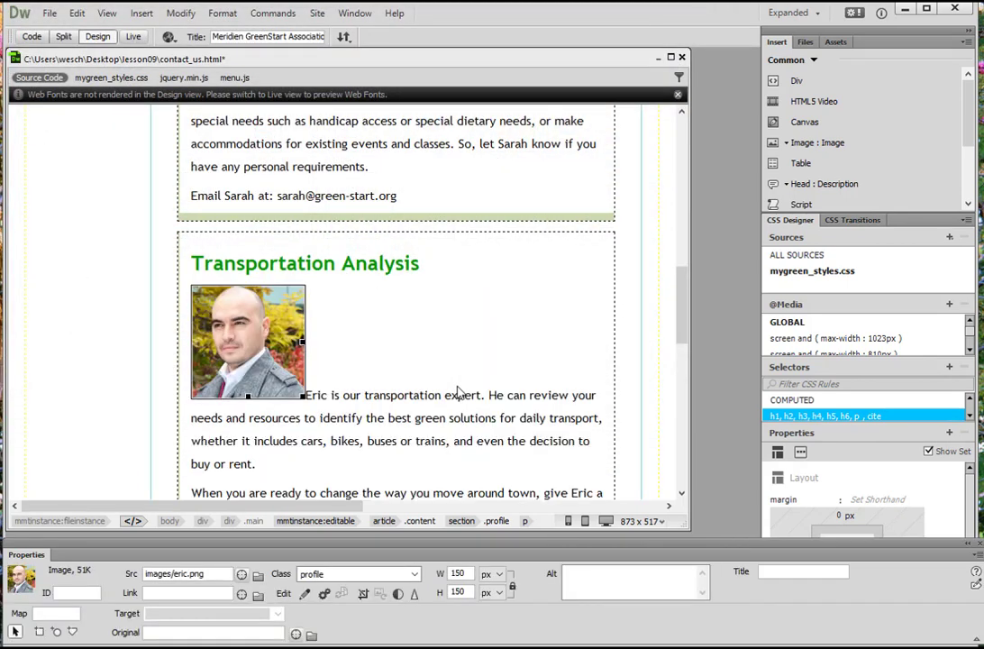
pyautogui.click(247, 341)
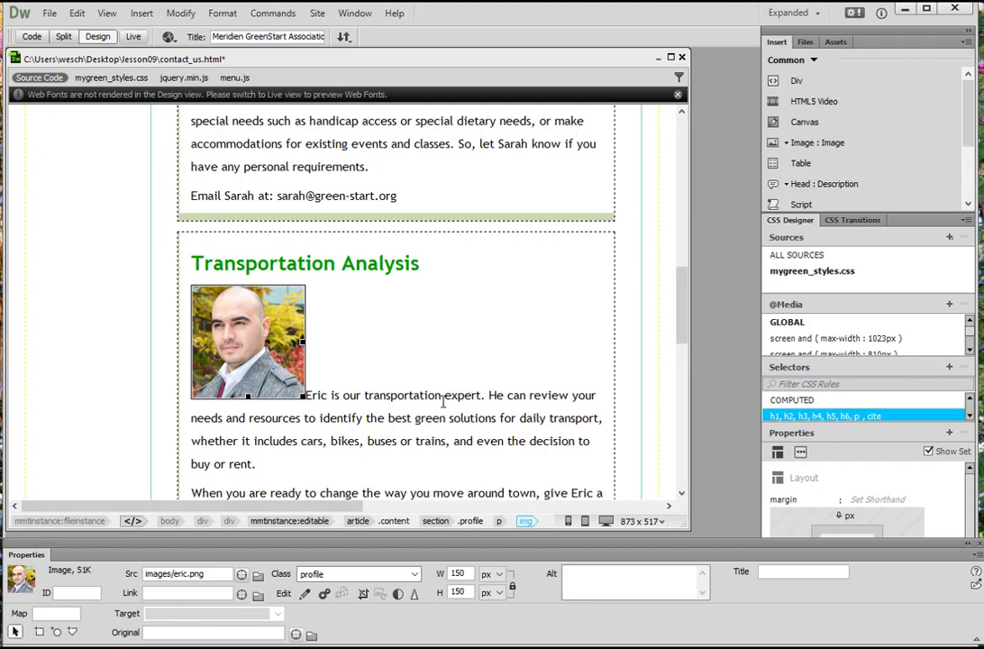
# Give Eric's photo alt text 'Eric, Transportation Research Coordinator' and the right-float class.
pyautogui.click(635, 576)
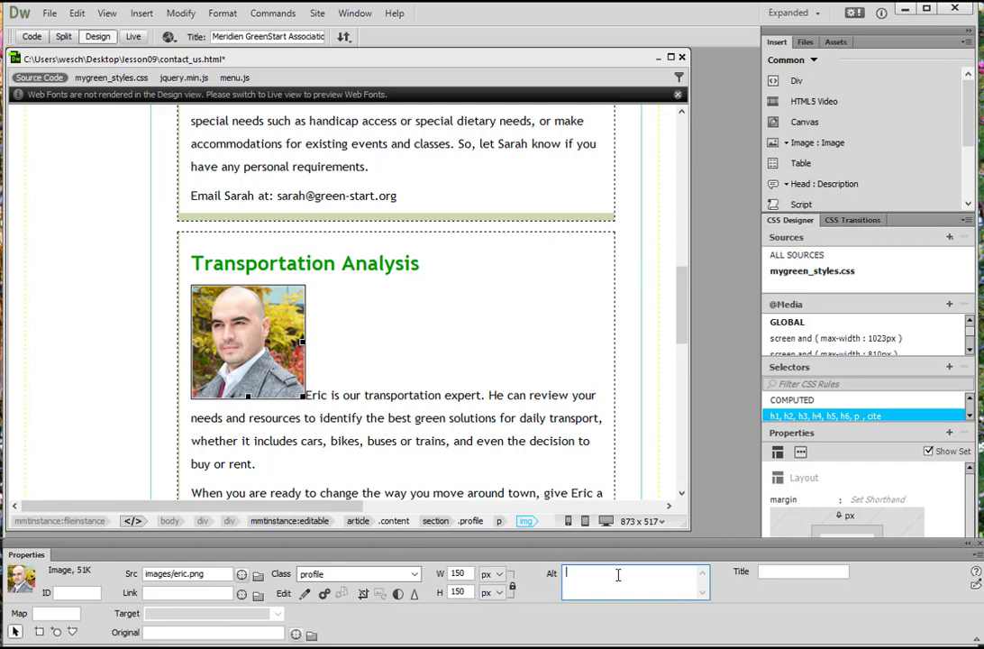
pyautogui.write('Eric,')
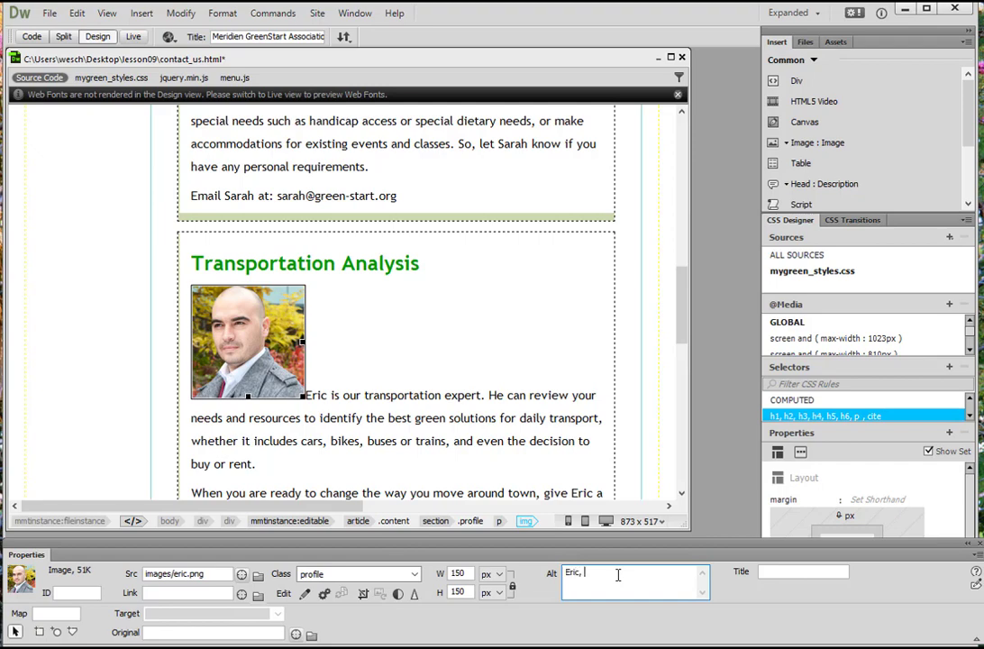
pyautogui.write('Trans')
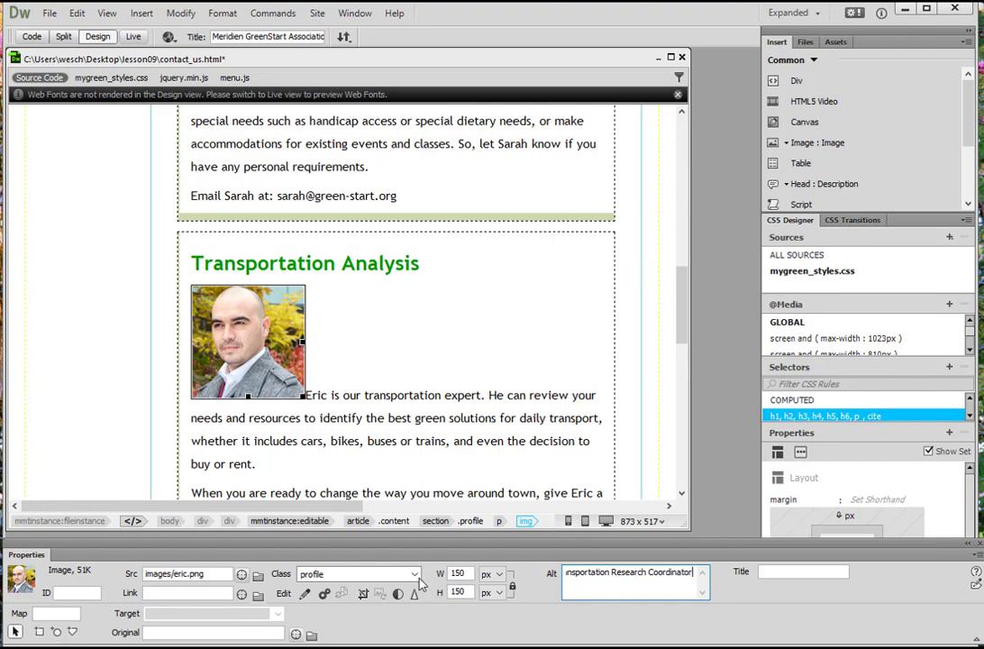
pyautogui.moveTo(417, 577)
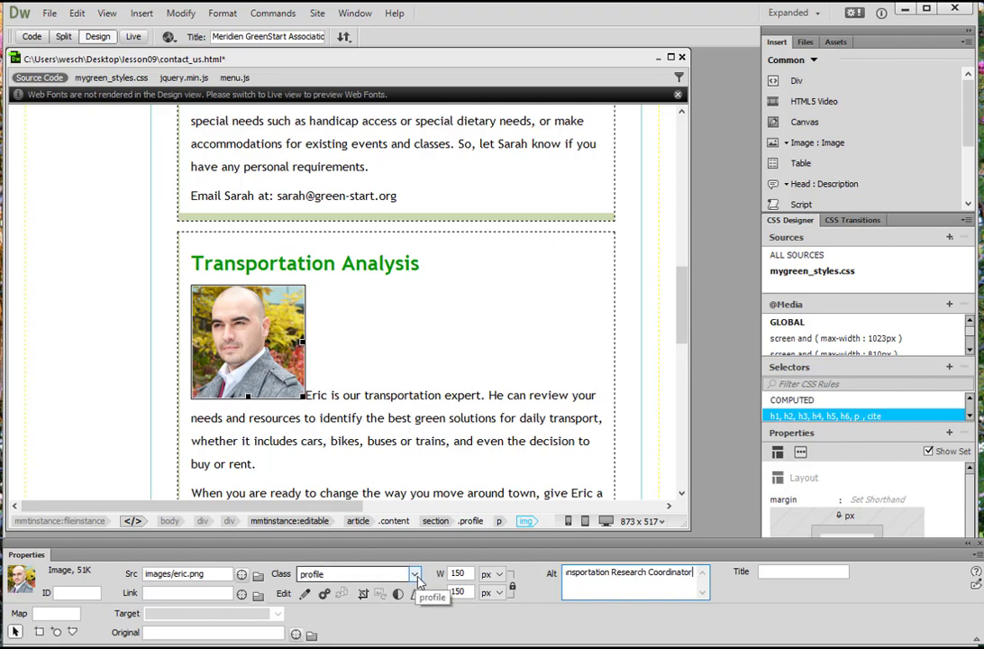
pyautogui.click(415, 574)
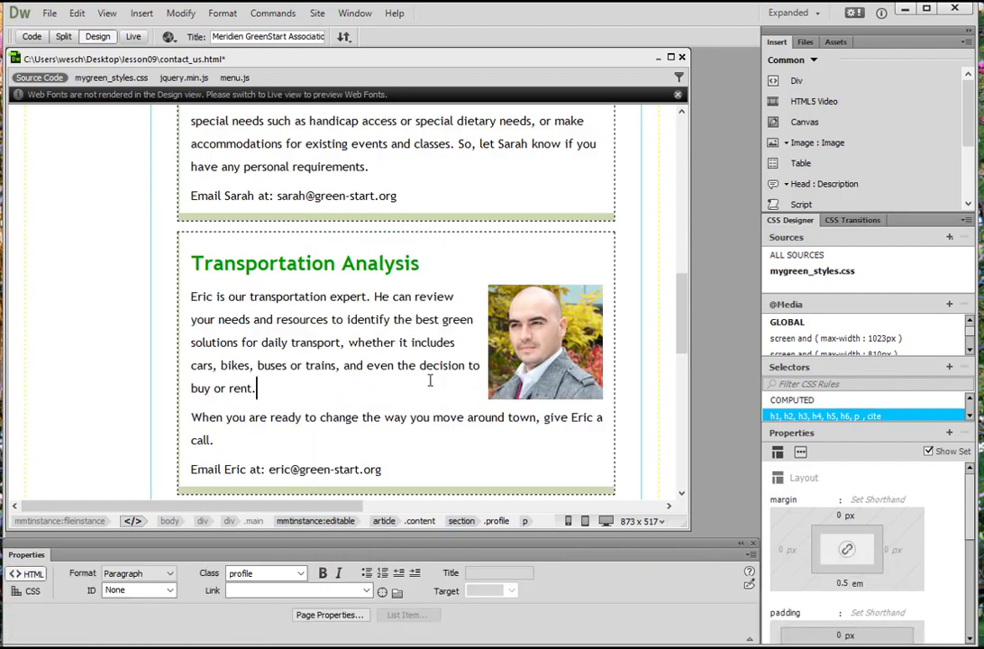
# Review the contact sections and show the Assets panel listing the site's images.
pyautogui.scroll(3)
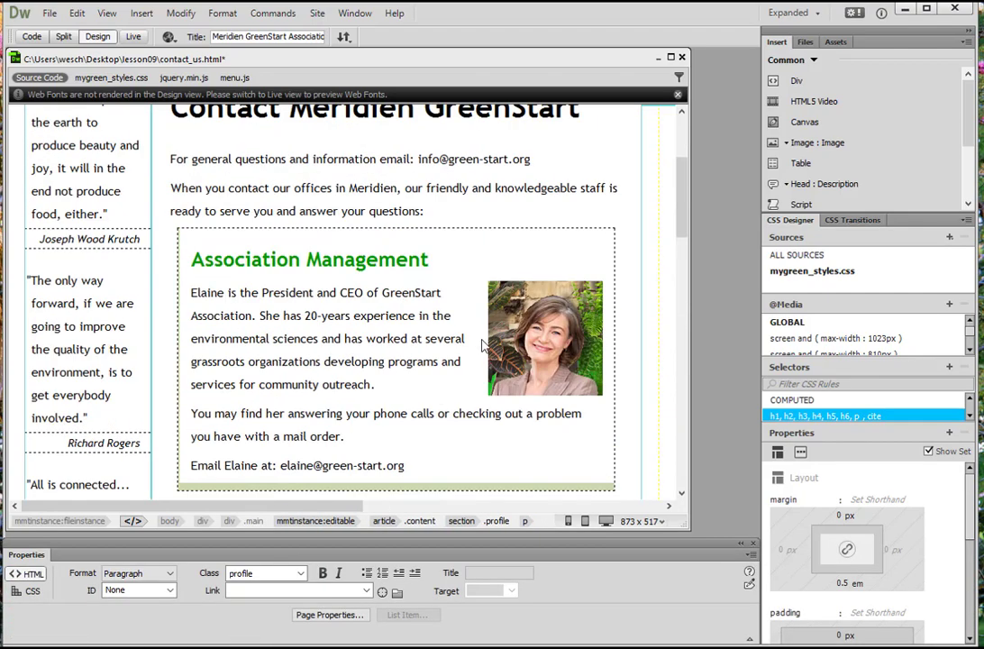
pyautogui.scroll(-3)
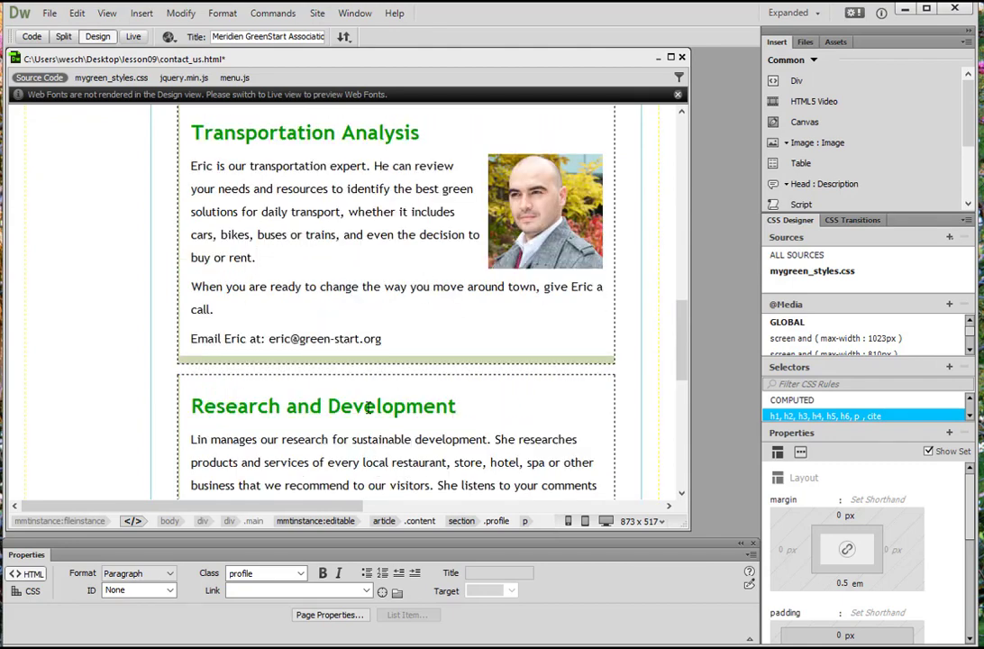
pyautogui.moveTo(362, 425)
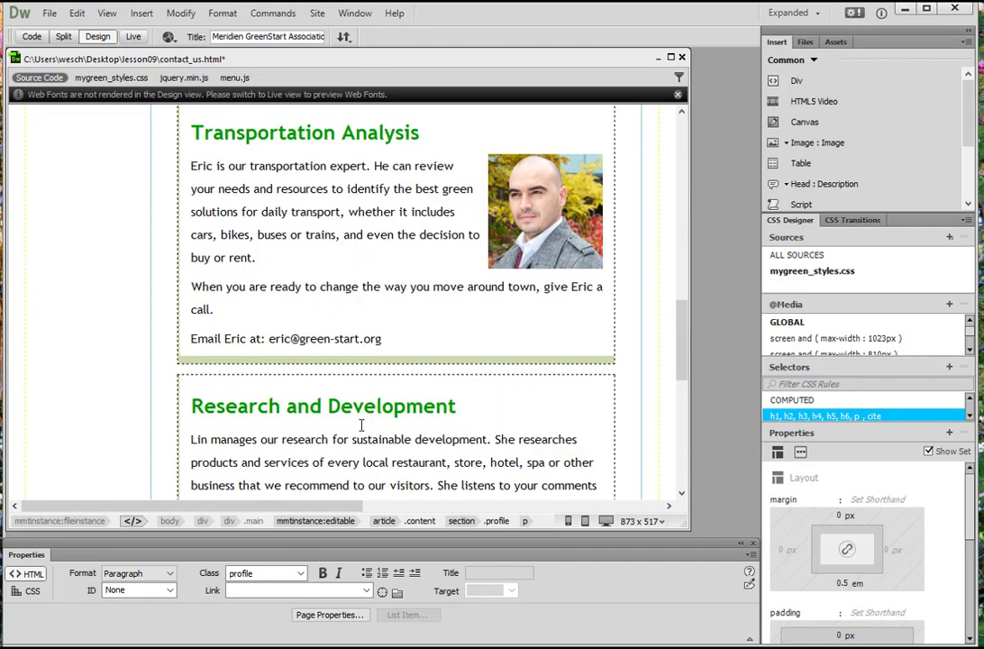
pyautogui.click(256, 259)
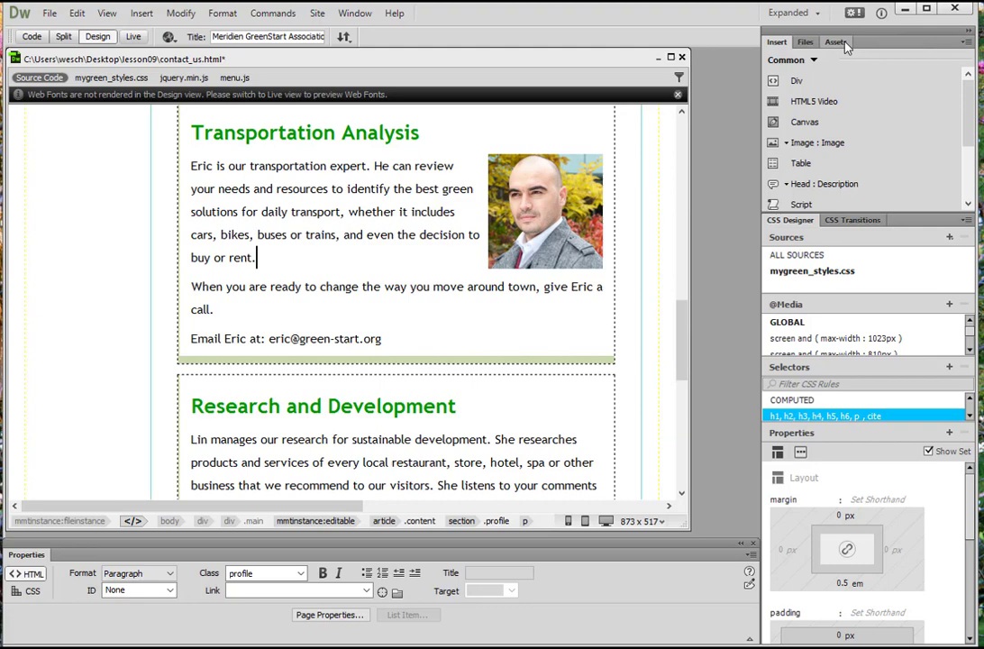
pyautogui.click(836, 42)
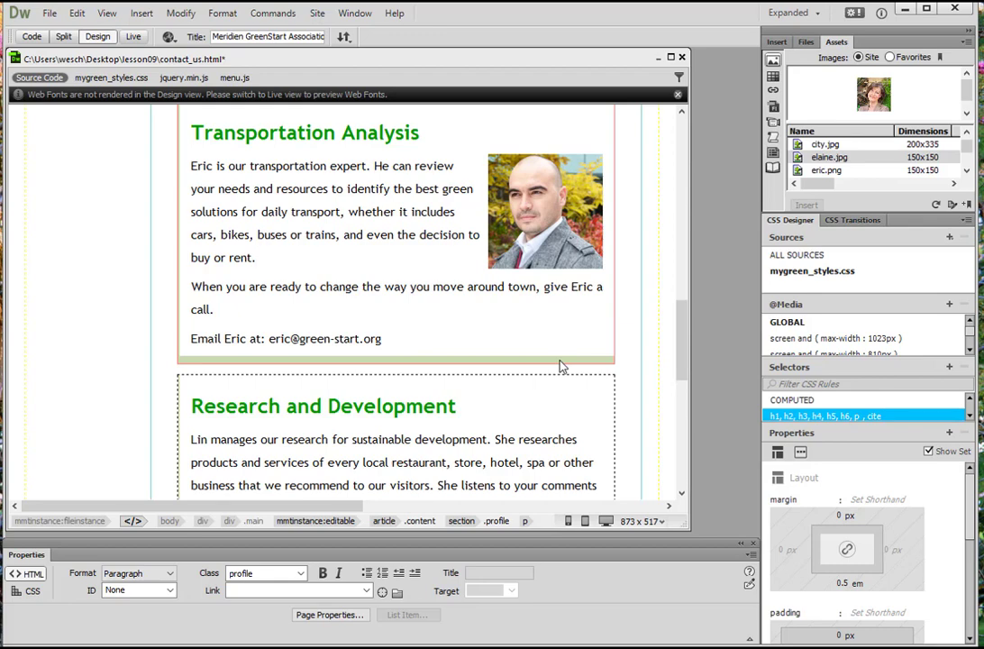
pyautogui.click(256, 258)
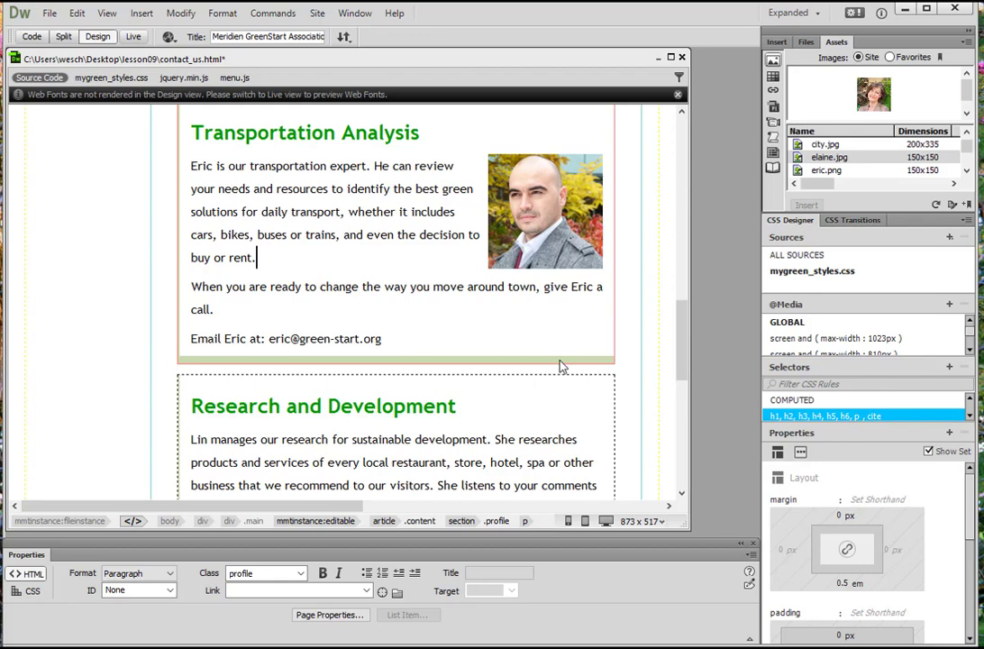